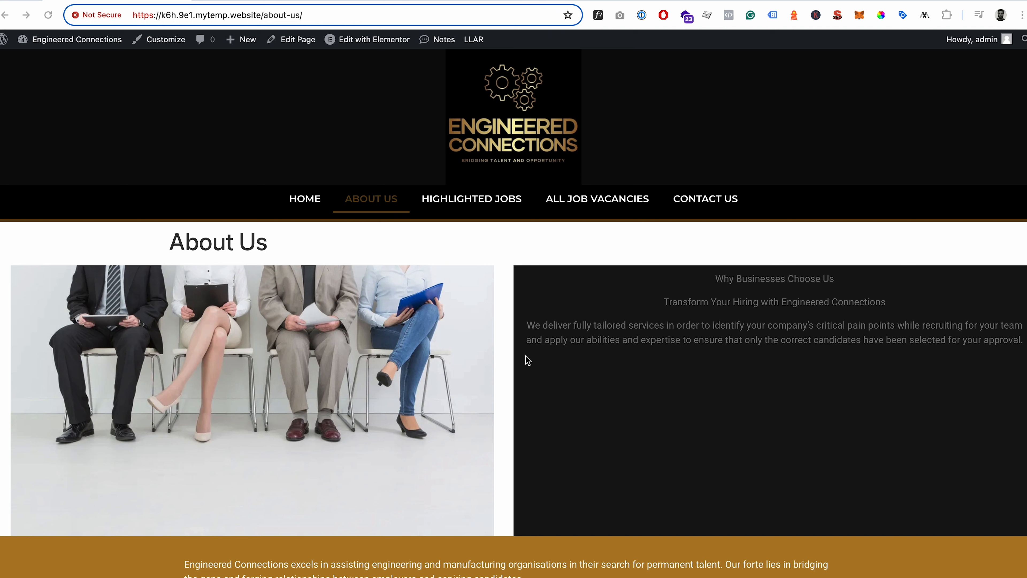
mouse_move(238, 304)
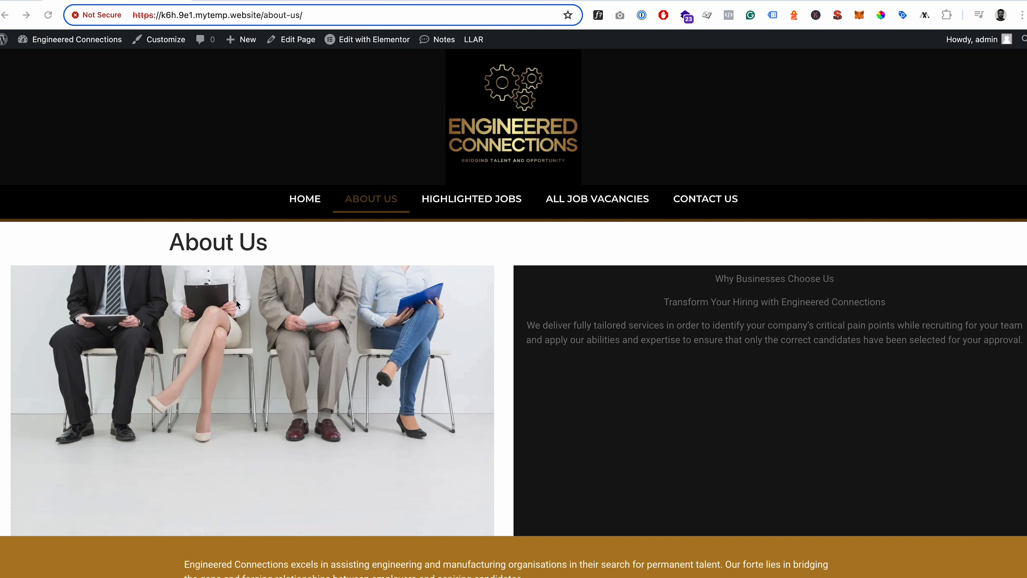
mouse_move(178, 295)
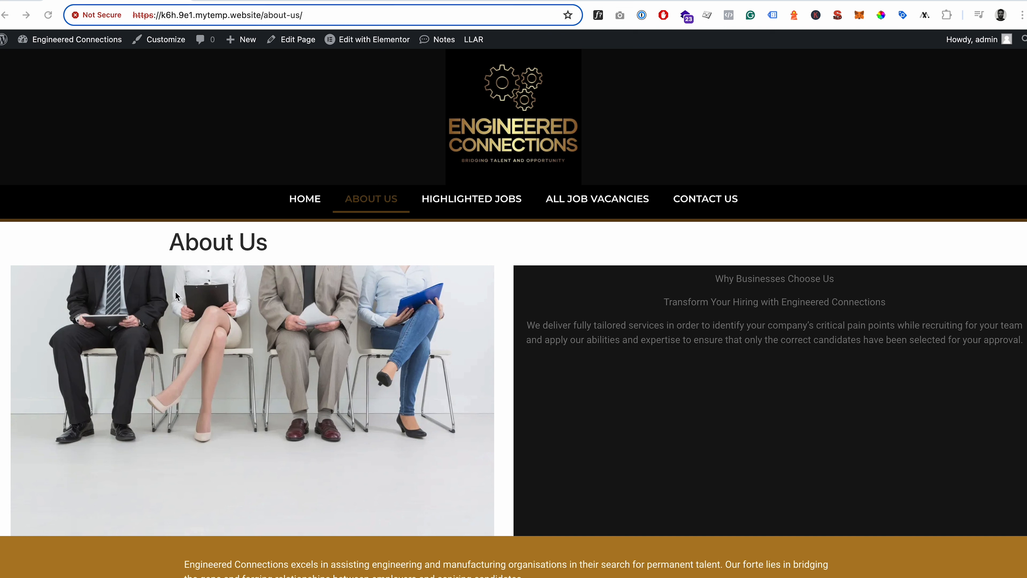
mouse_move(388, 187)
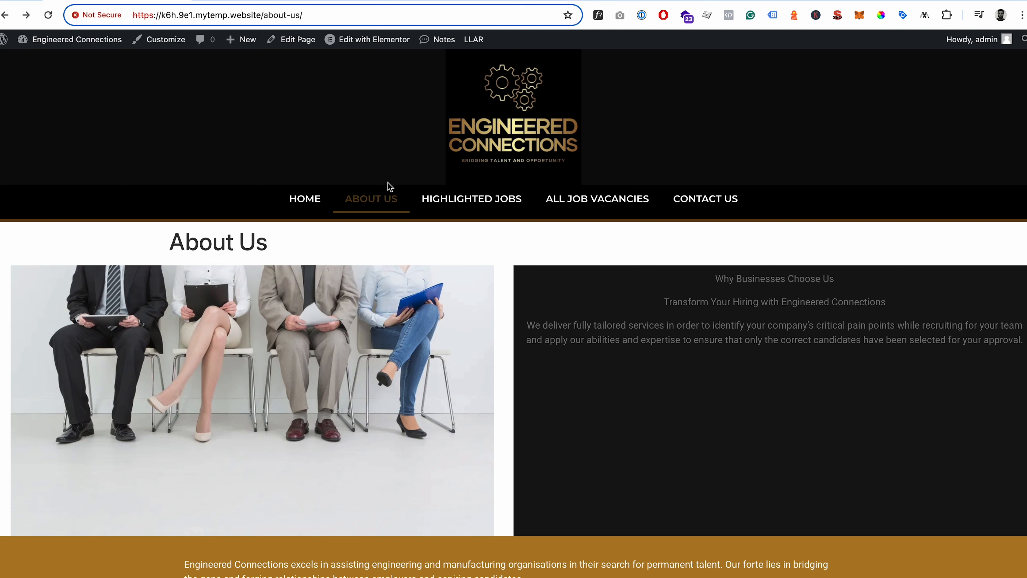
mouse_move(367, 68)
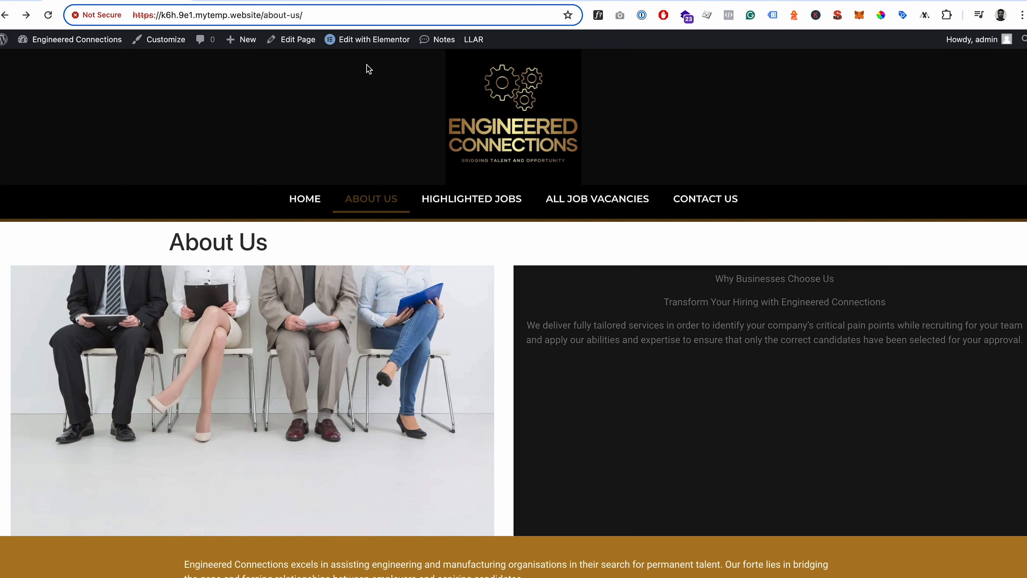
Launch Edit with Elementor for the About Us page from the admin bar
left_click(374, 39)
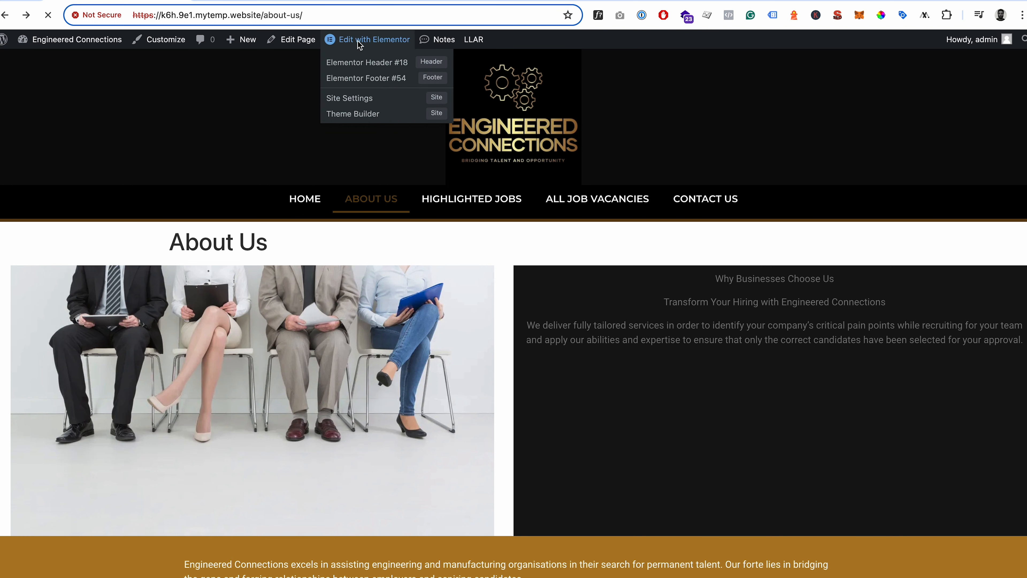
Observe the edit URL post.php?post=22&action=elementor showing 'The page can't be found.'
left_click(376, 39)
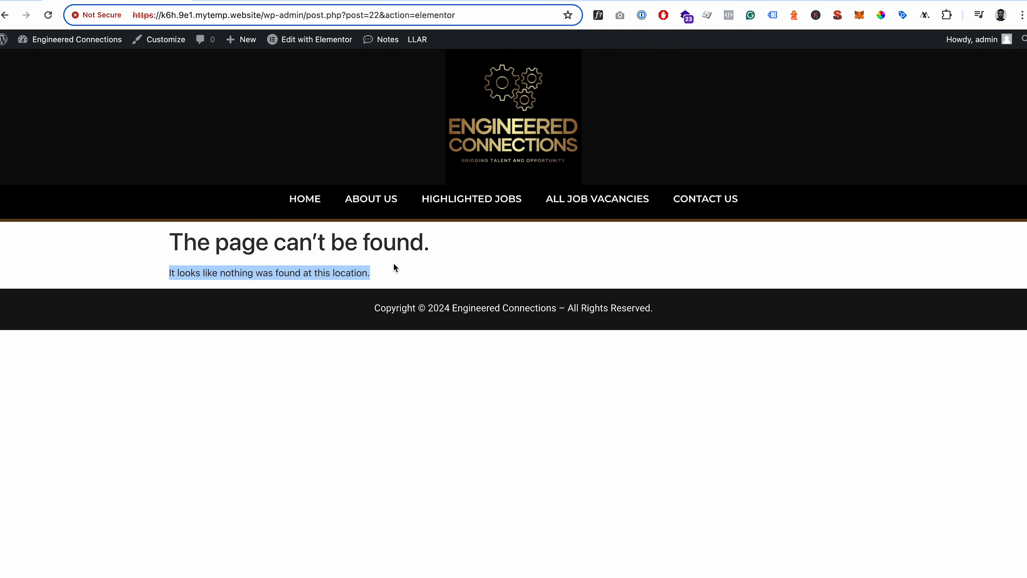
left_click(398, 267)
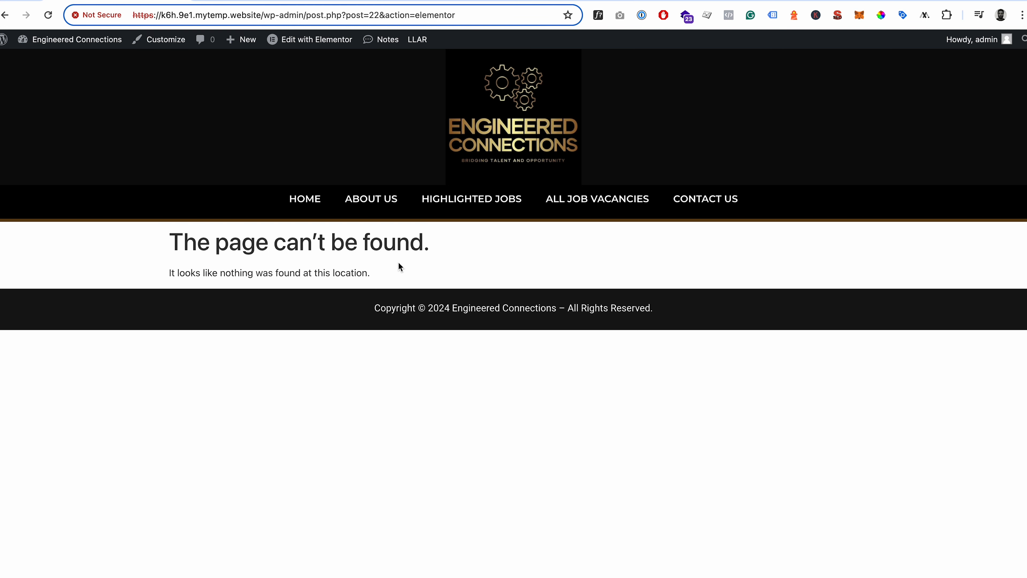
mouse_move(376, 261)
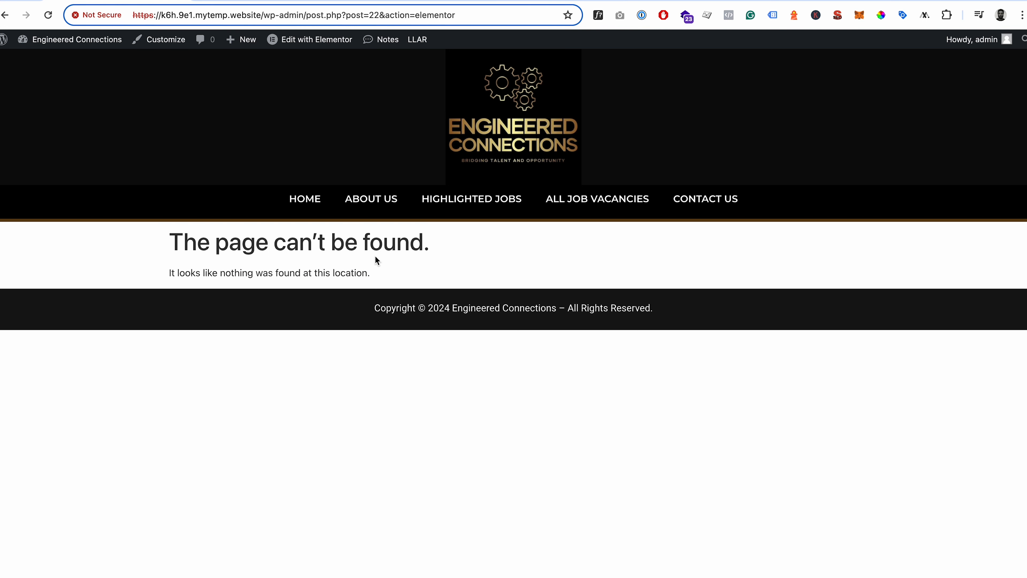
mouse_move(271, 74)
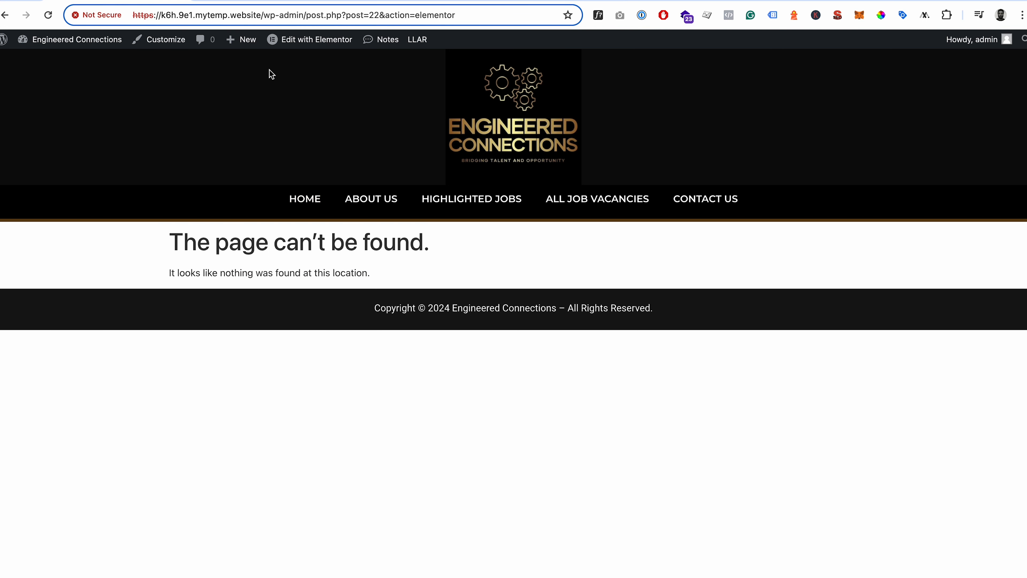
left_click(316, 39)
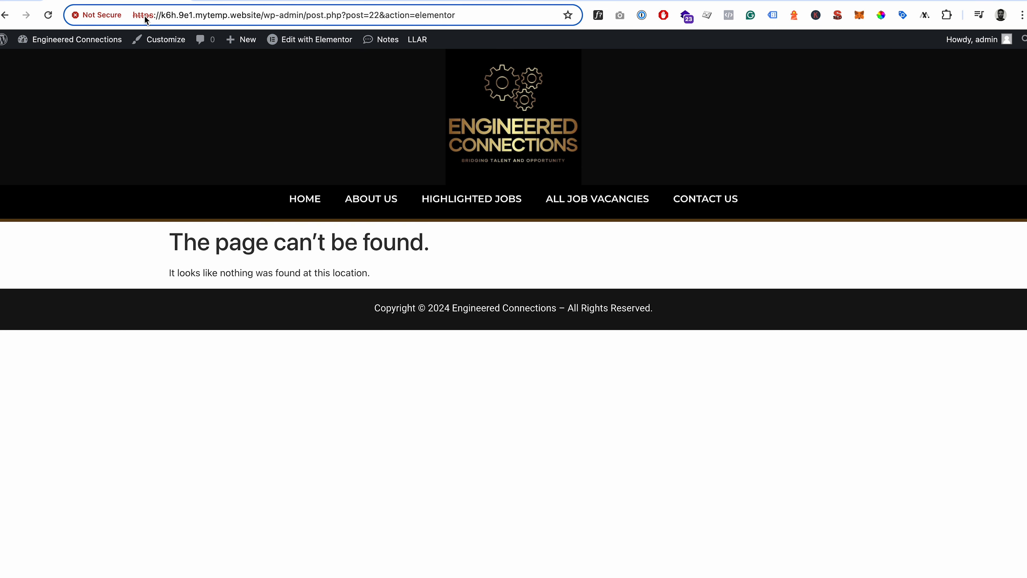
mouse_move(169, 15)
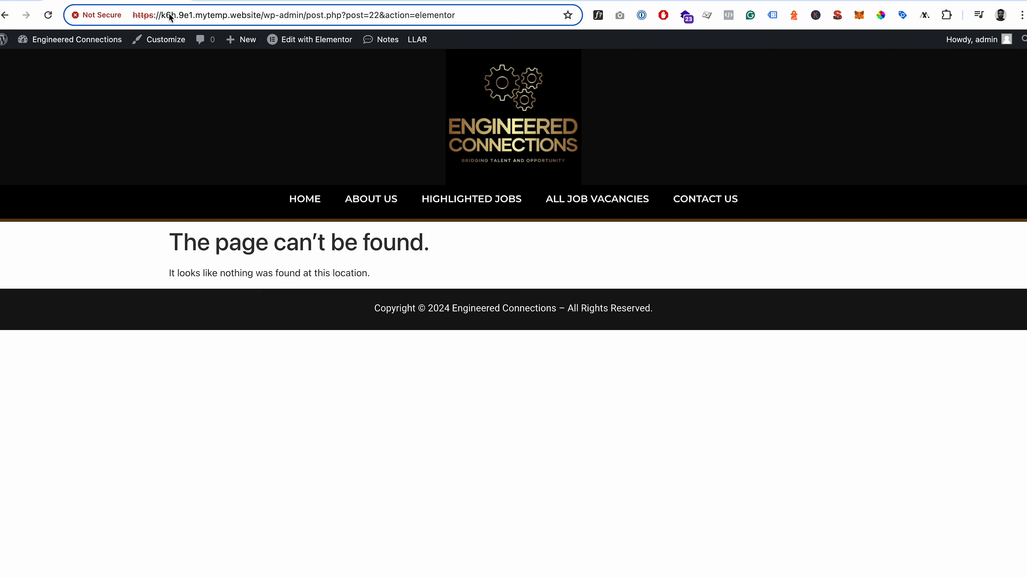
mouse_move(252, 18)
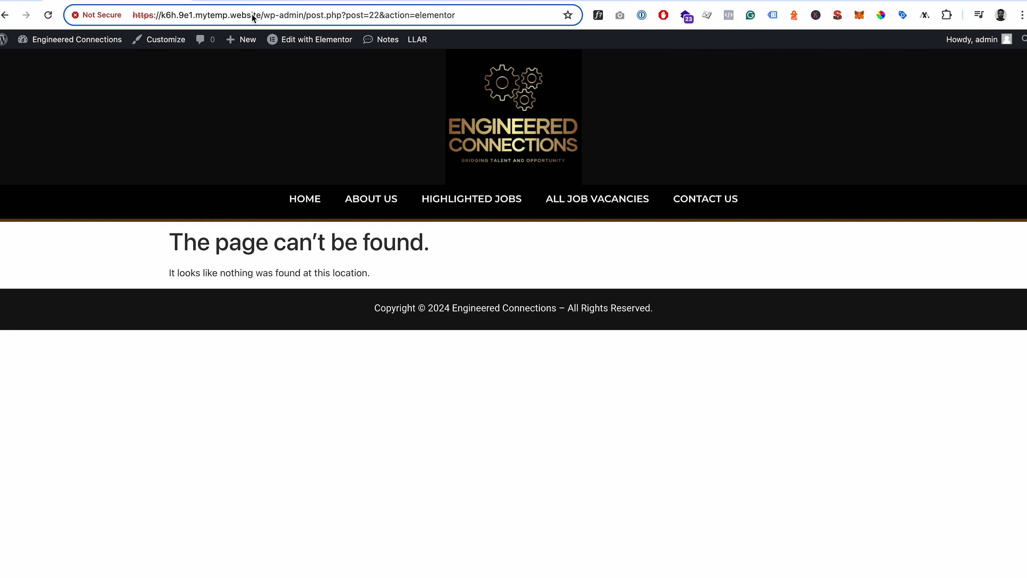
mouse_move(258, 25)
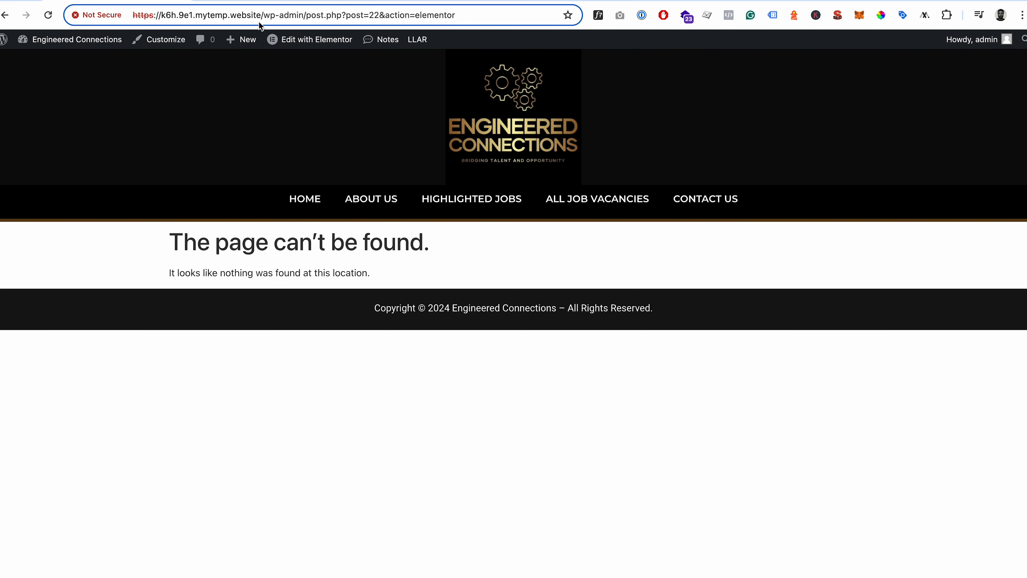
mouse_move(411, 31)
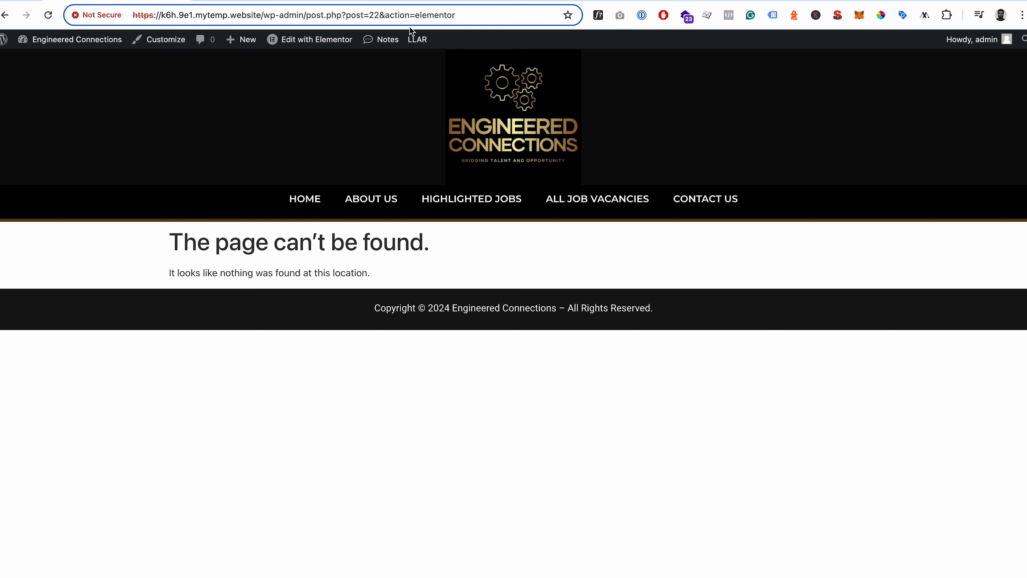
mouse_move(396, 37)
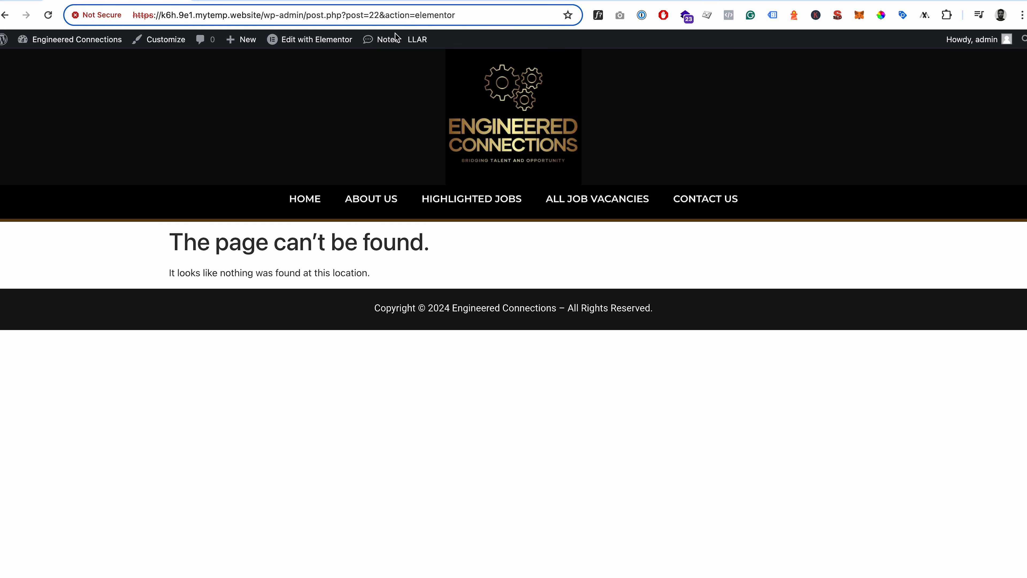
mouse_move(201, 175)
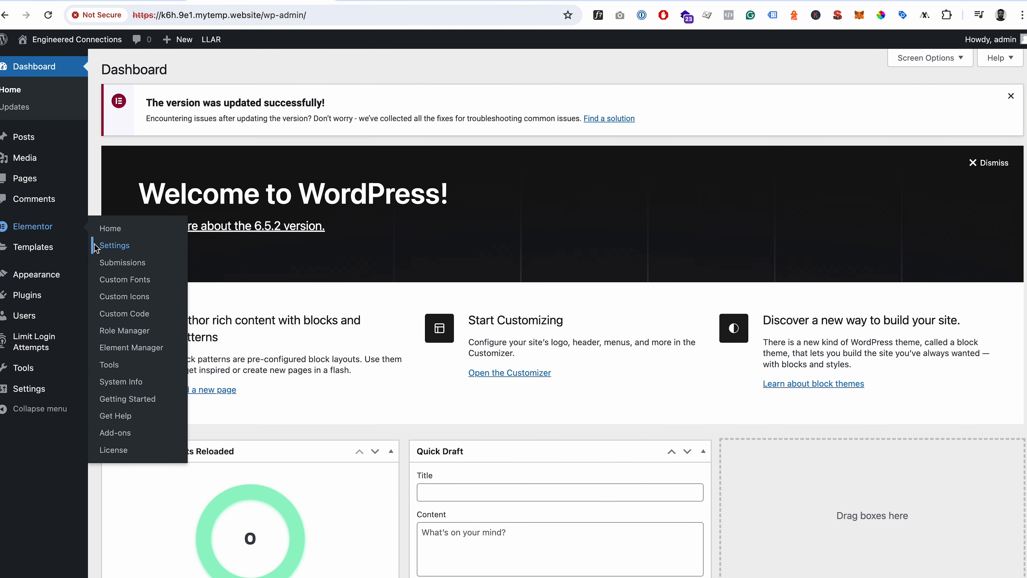
Reach Elementor's Settings page (General) from the wp-admin sidebar
left_click(113, 245)
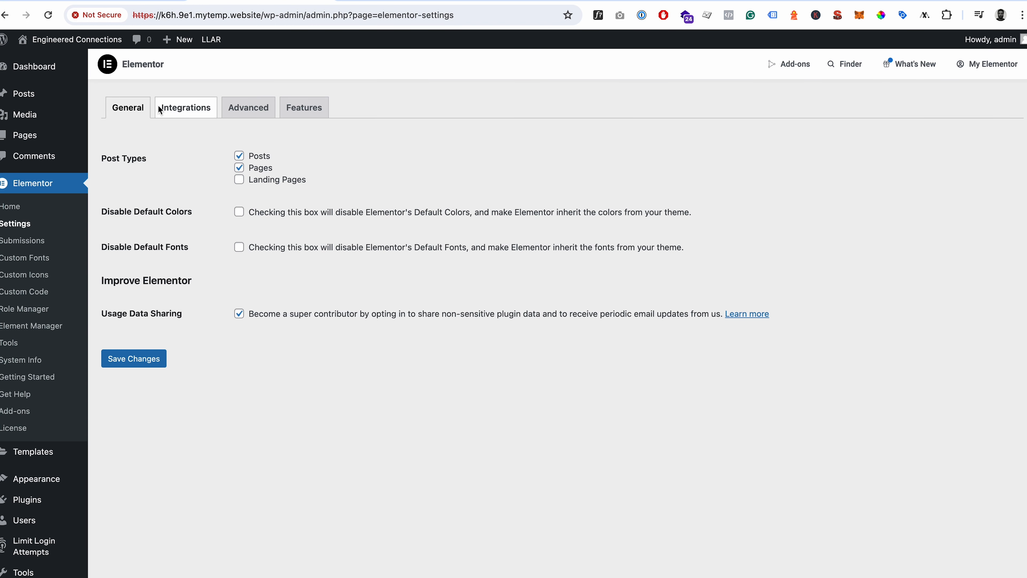
On the Advanced settings, set Switch Editor Loader Method to Enable
left_click(248, 107)
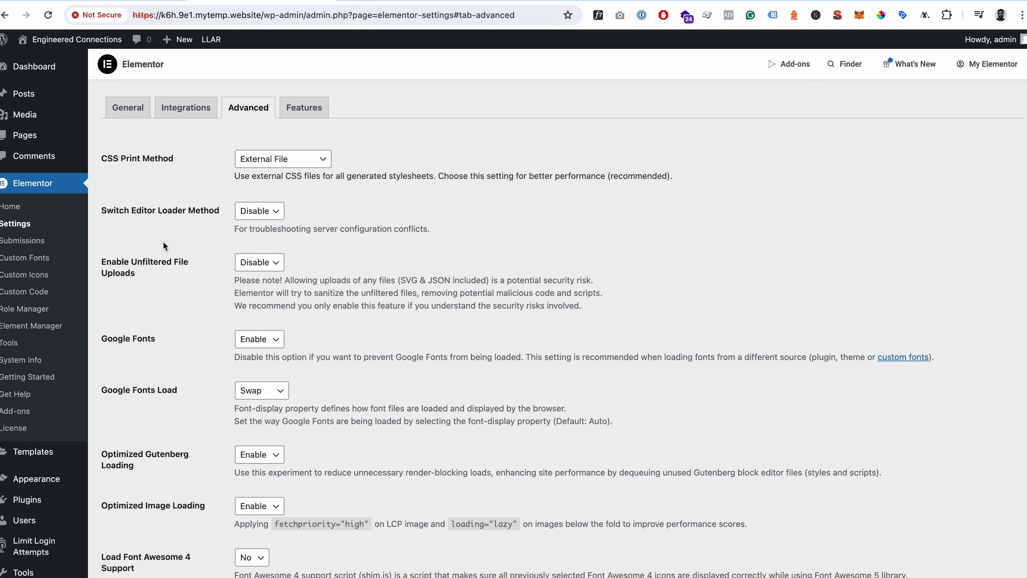
left_click(259, 210)
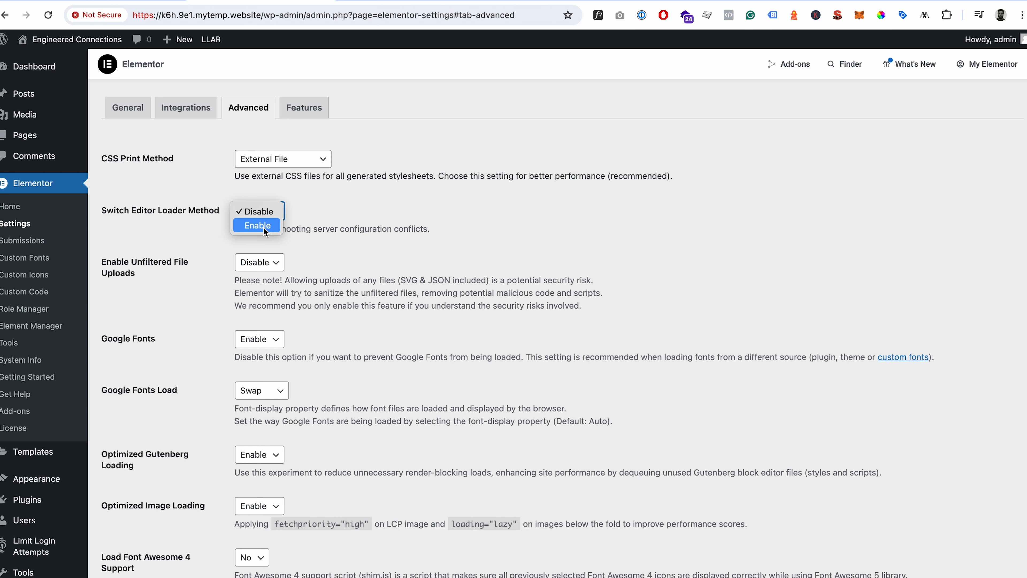
left_click(256, 225)
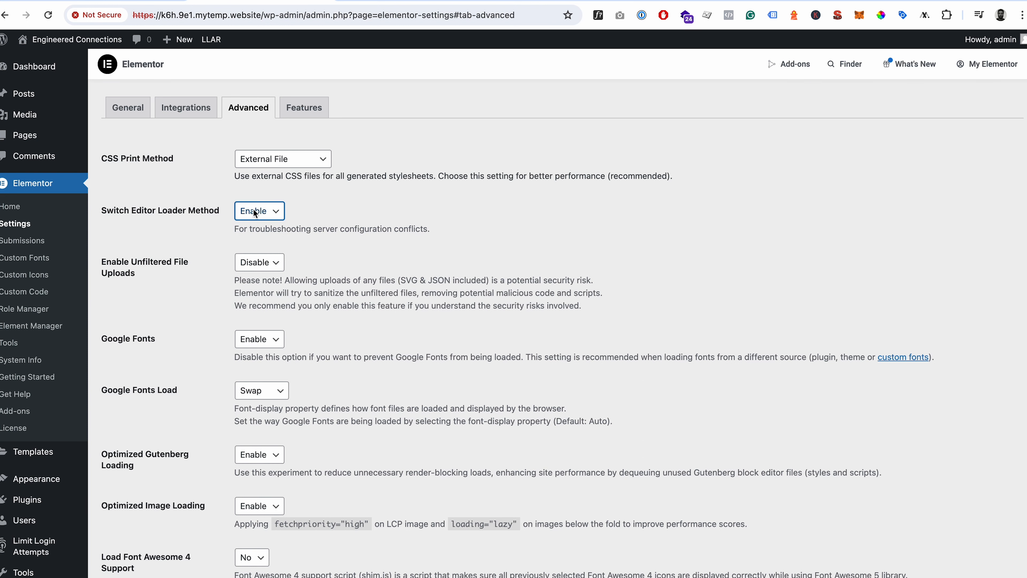
scroll("down", 3)
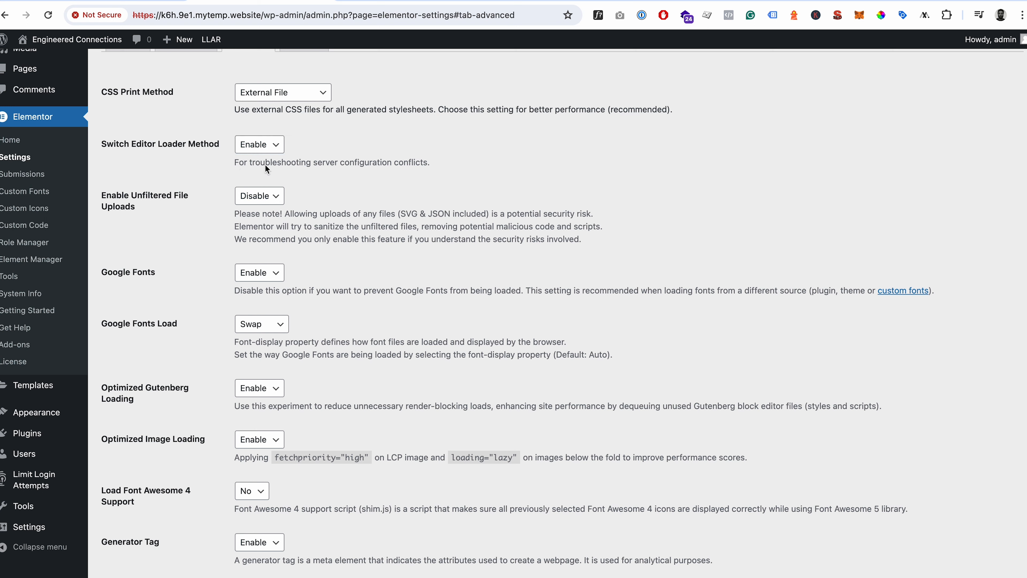
mouse_move(125, 502)
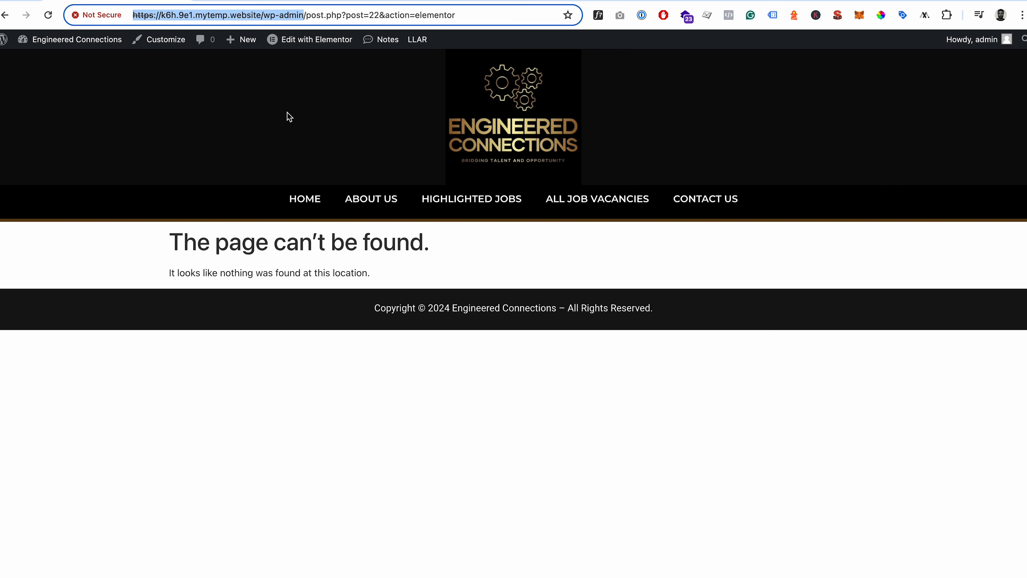
Return to the About Us page and relaunch Edit with Elementor
left_click(371, 199)
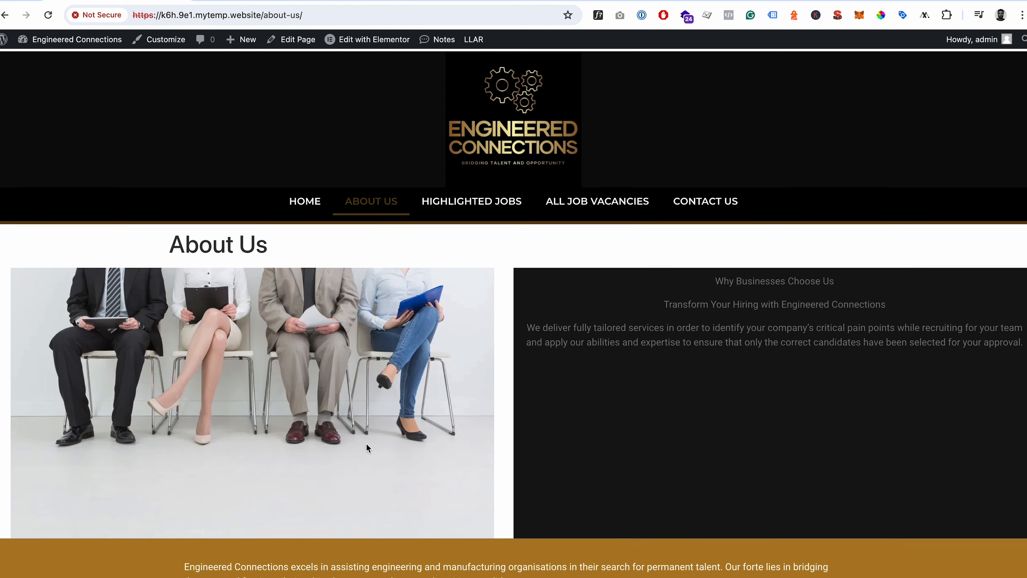
left_click(374, 39)
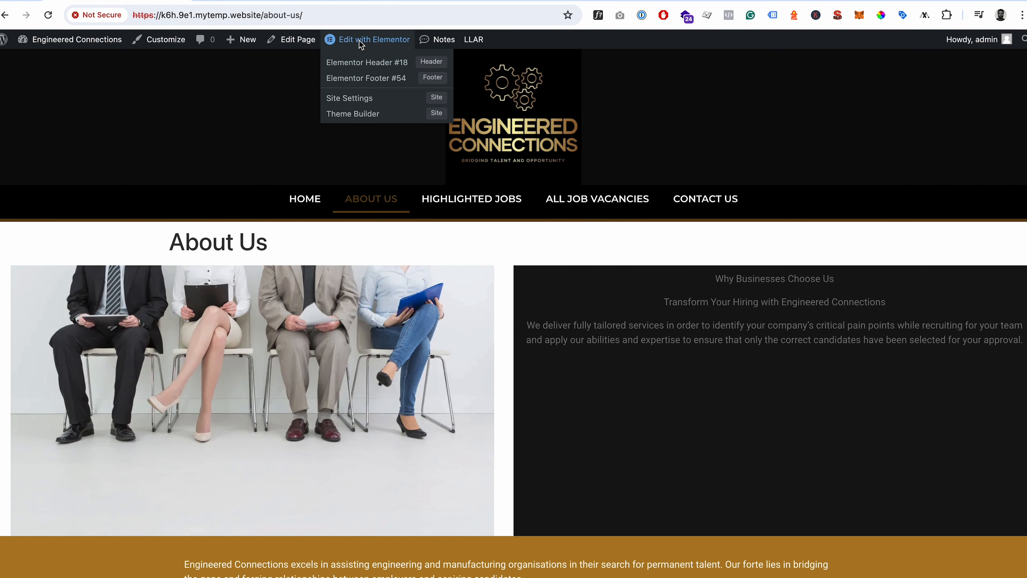